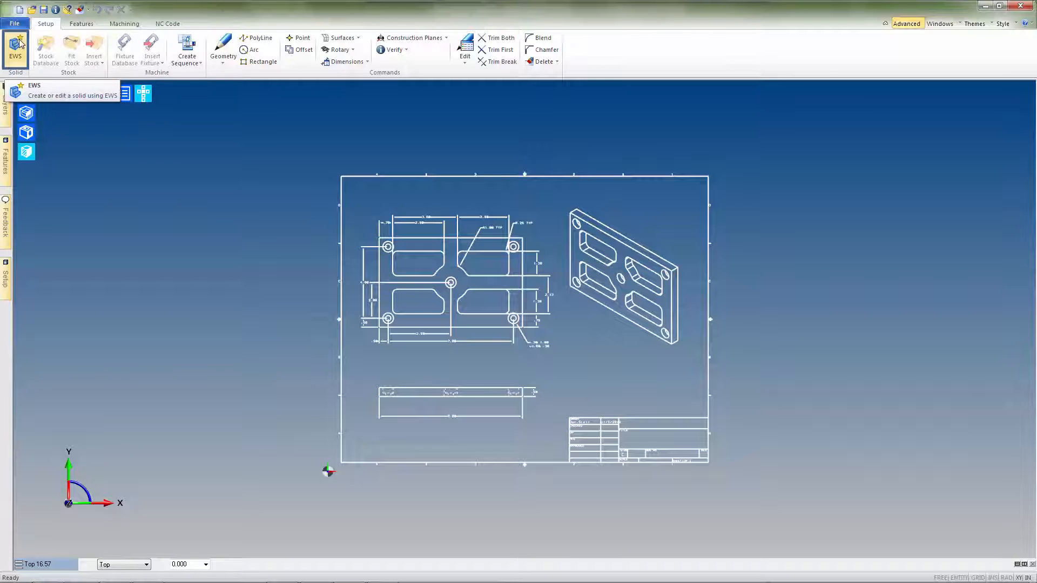
- Enter EWS solid editing on the imported plate drawing, showing its Layers panel
left_click(14, 51)
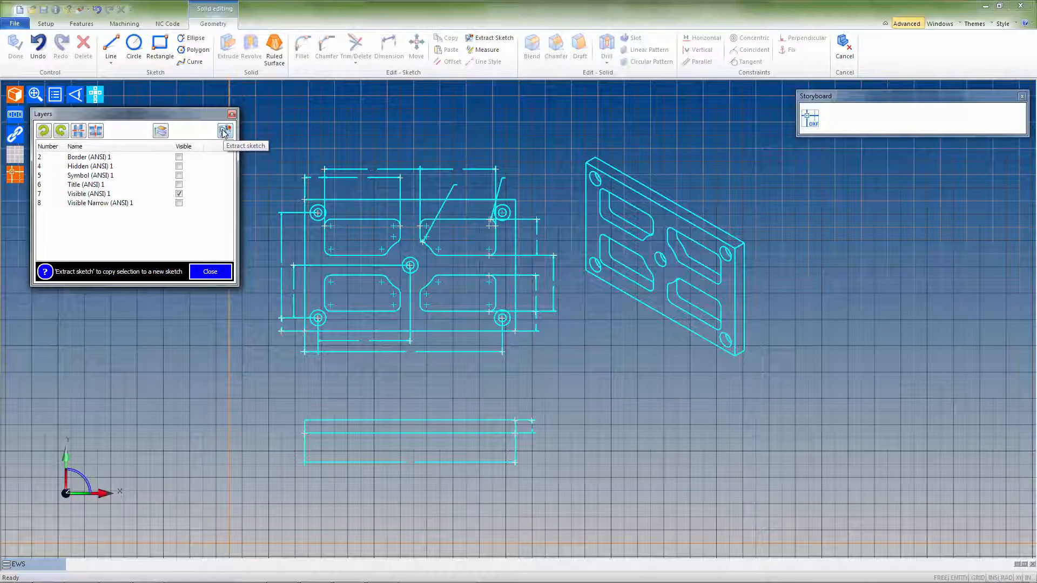
- Extract the plate outline and four pocket profiles into a new sketch
left_click(226, 129)
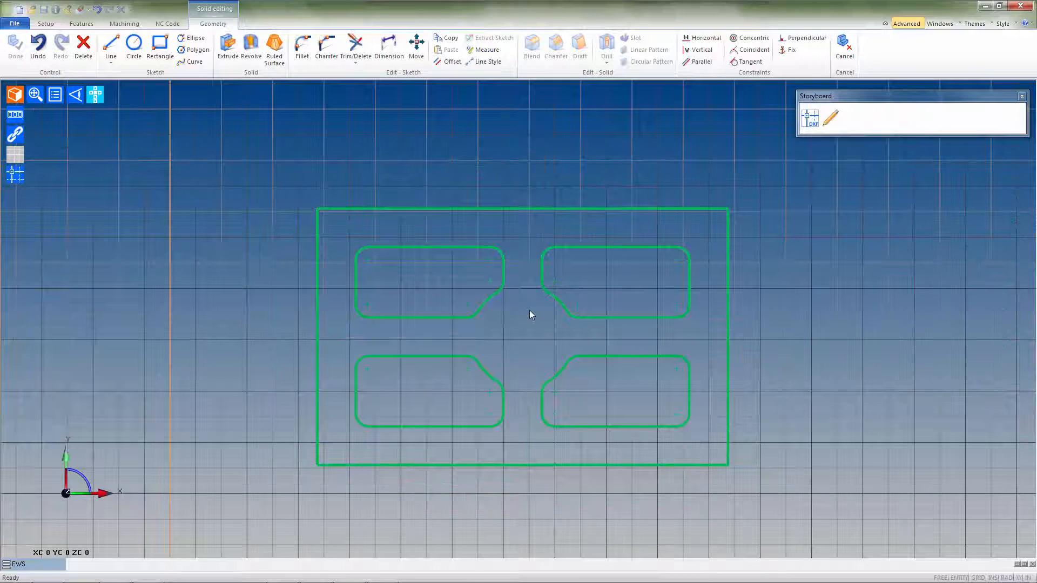
mouse_move(368, 193)
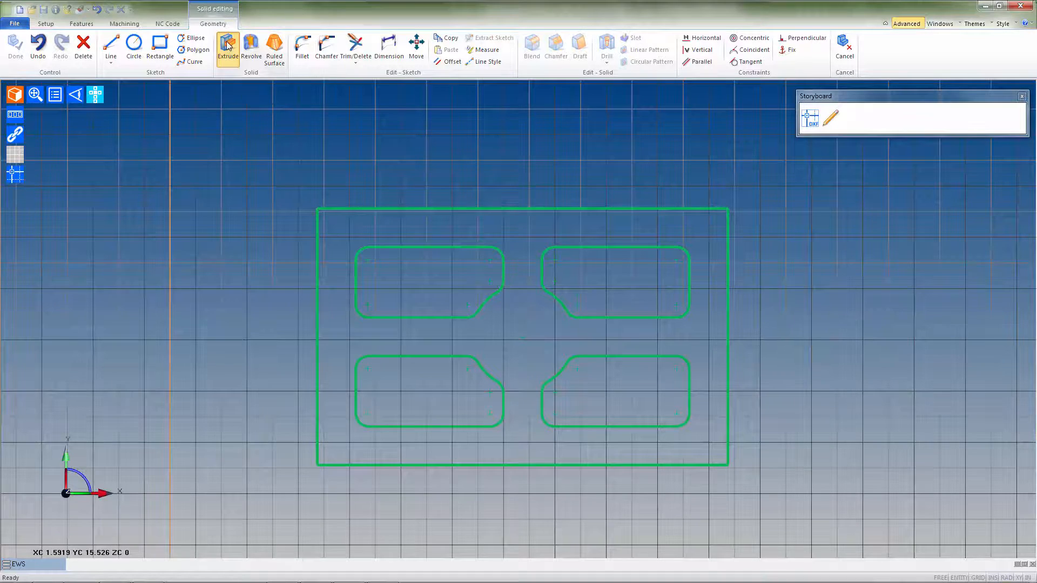
- Extrude the sketch 0.5 in into a plate with four through pockets
left_click(228, 48)
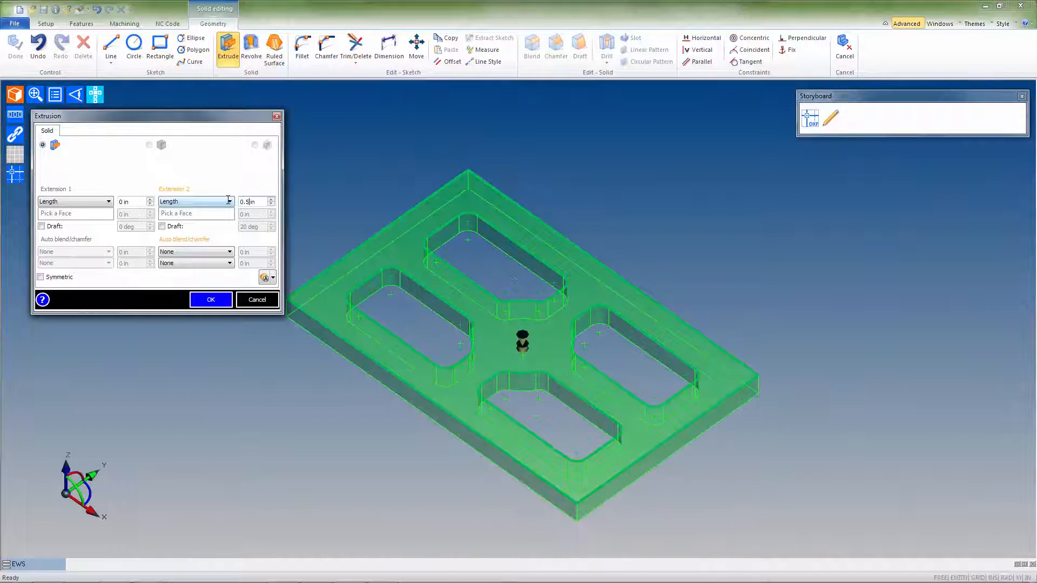
left_click(211, 299)
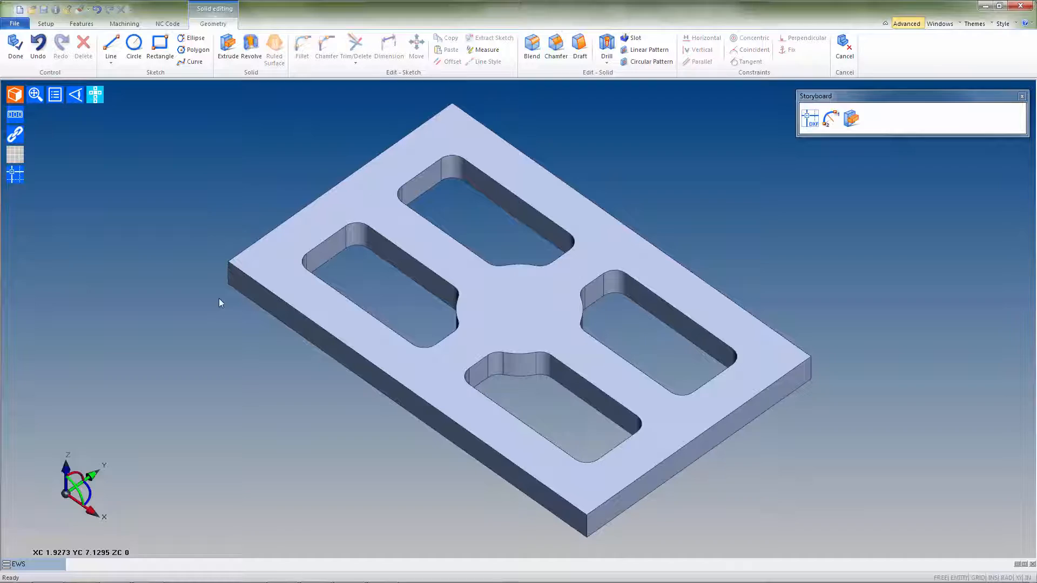
- Show the drawing's hole marks over the solid and start a Drill on the top face
left_click(15, 175)
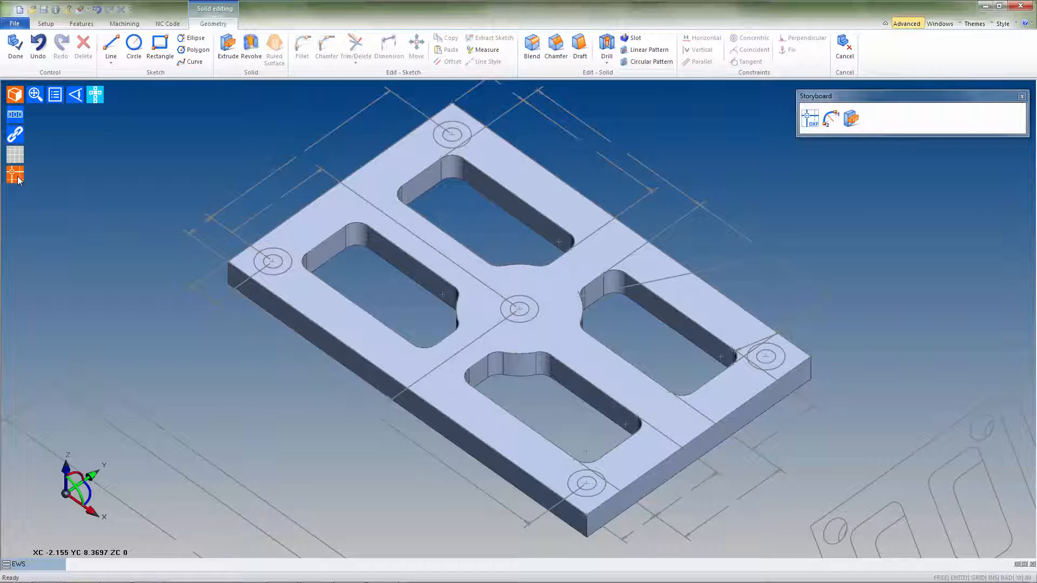
mouse_move(606, 47)
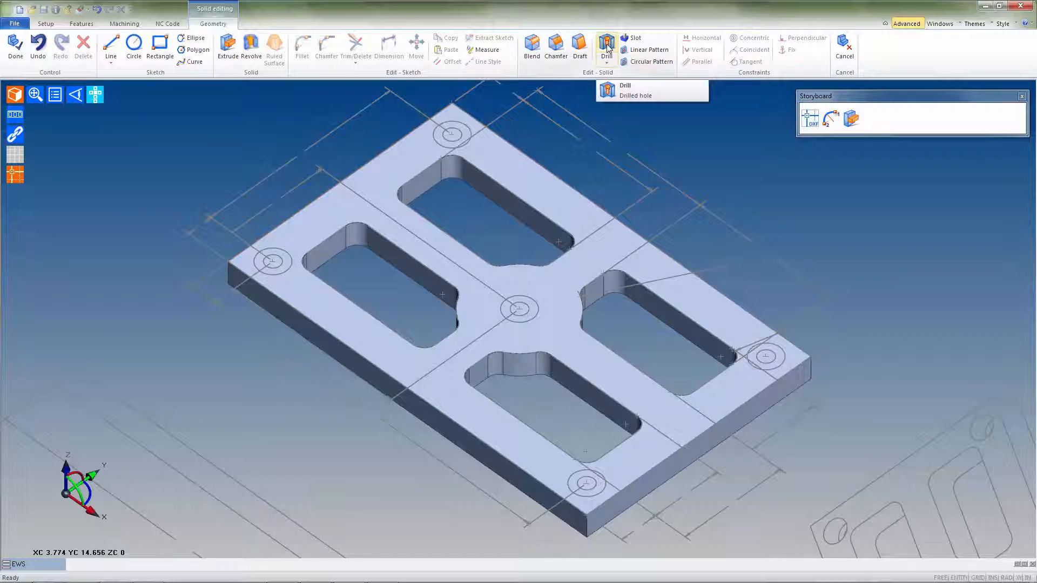
left_click(606, 47)
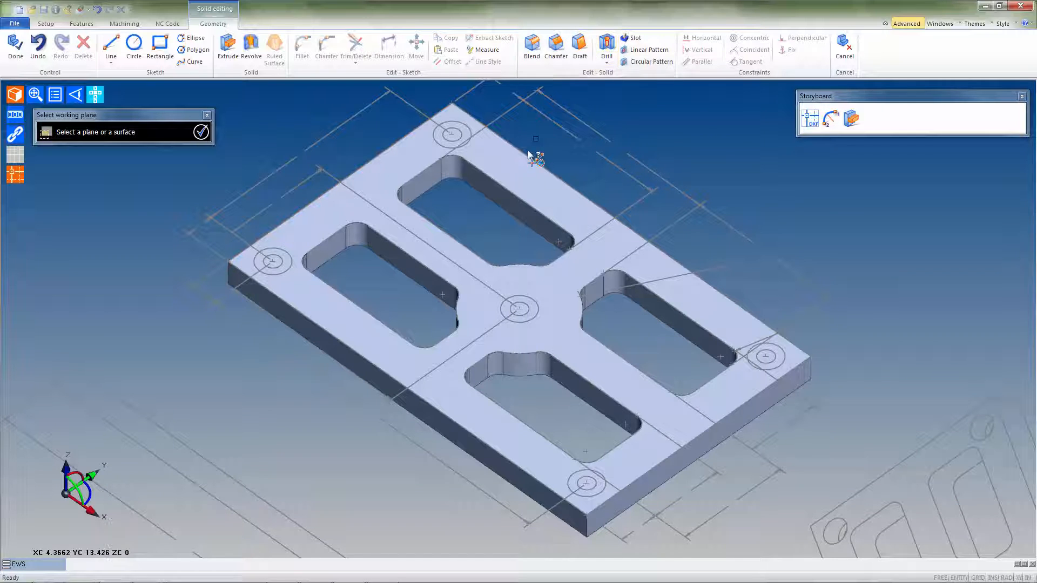
left_click(605, 46)
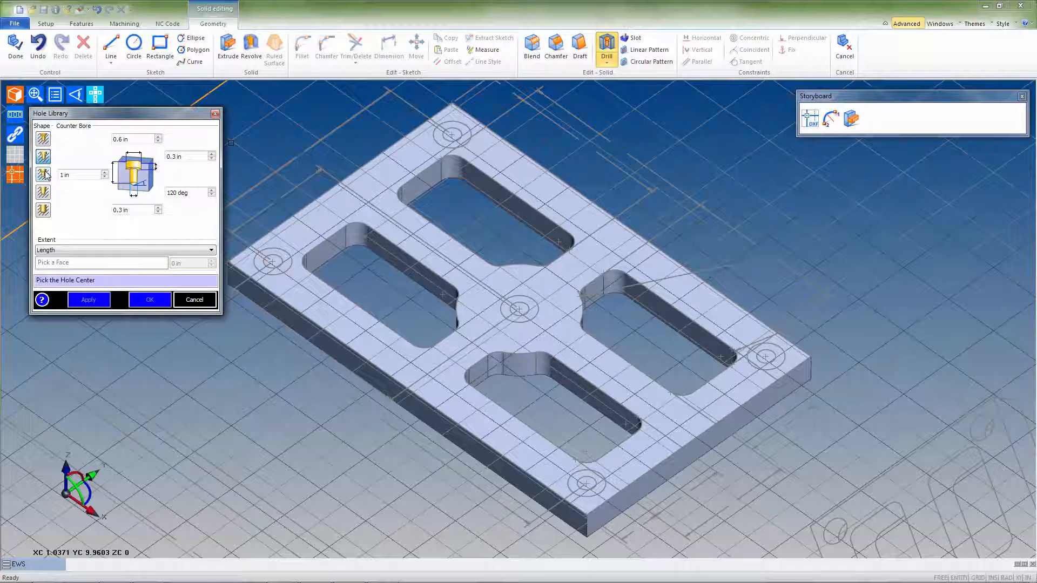
- Choose a Counter Bore hole and apply the first one at the left corner mark
left_click(42, 211)
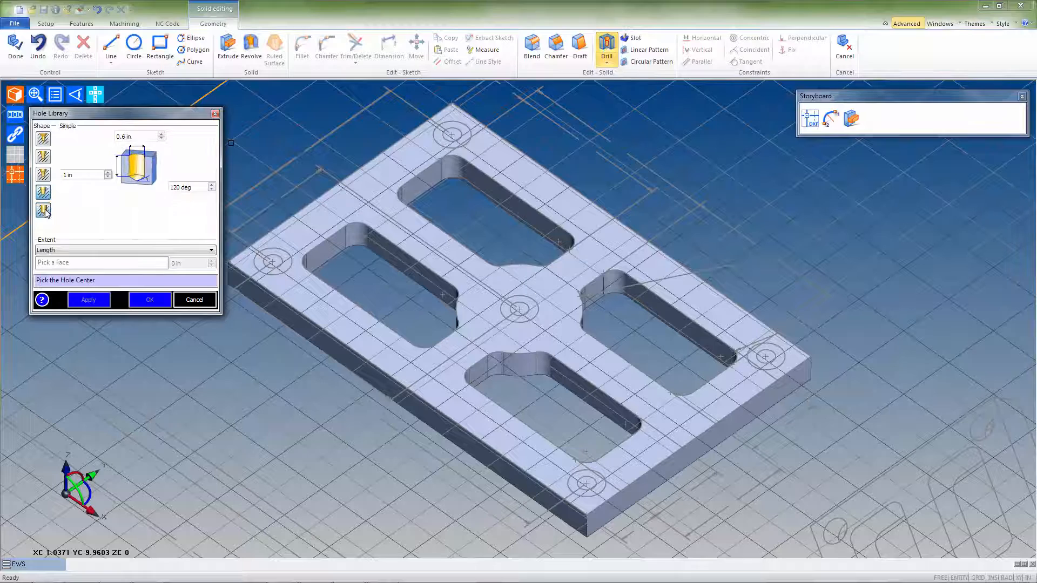
left_click(43, 157)
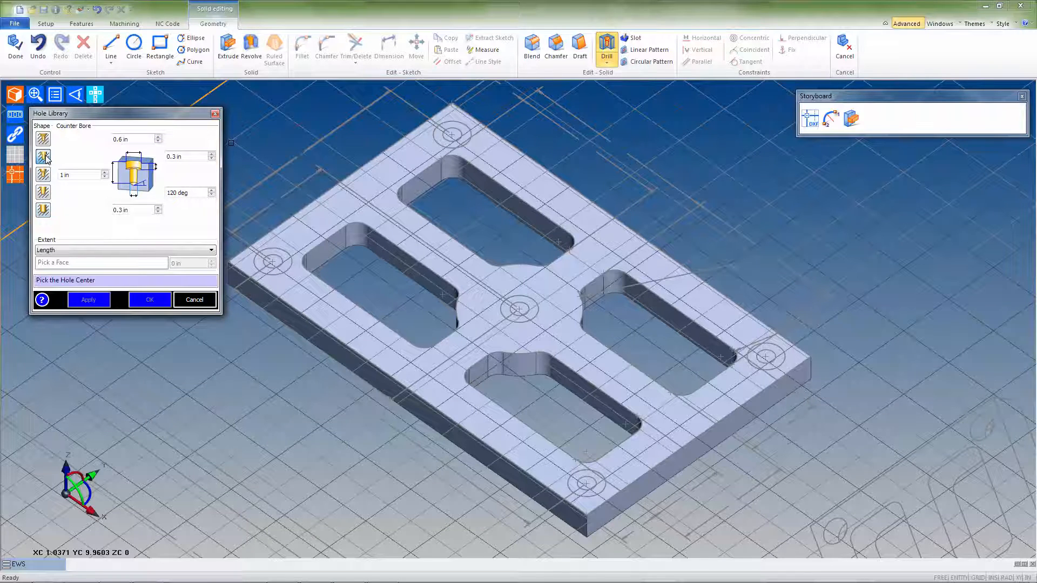
mouse_move(219, 212)
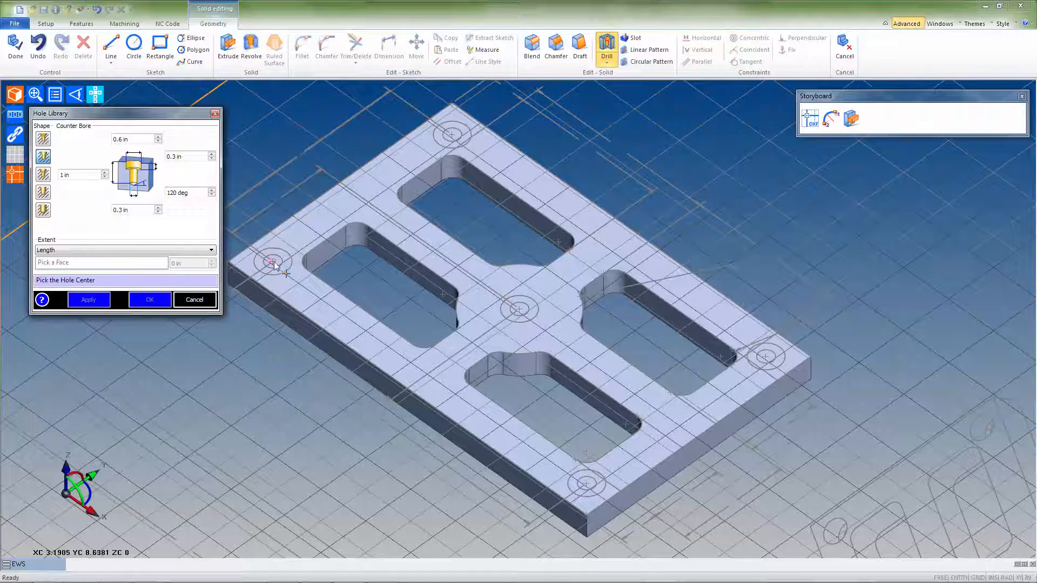
left_click(273, 262)
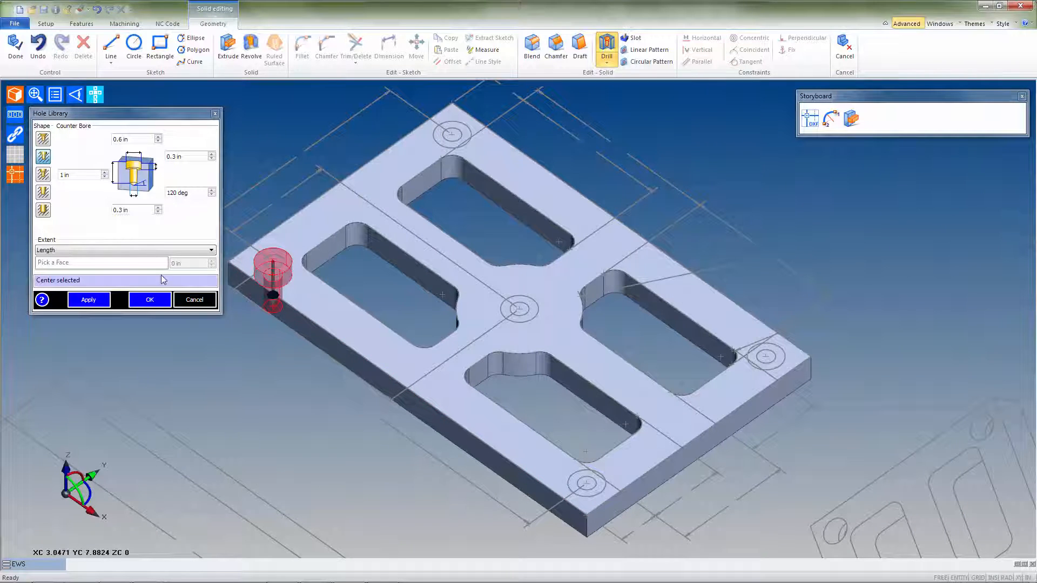
left_click(87, 299)
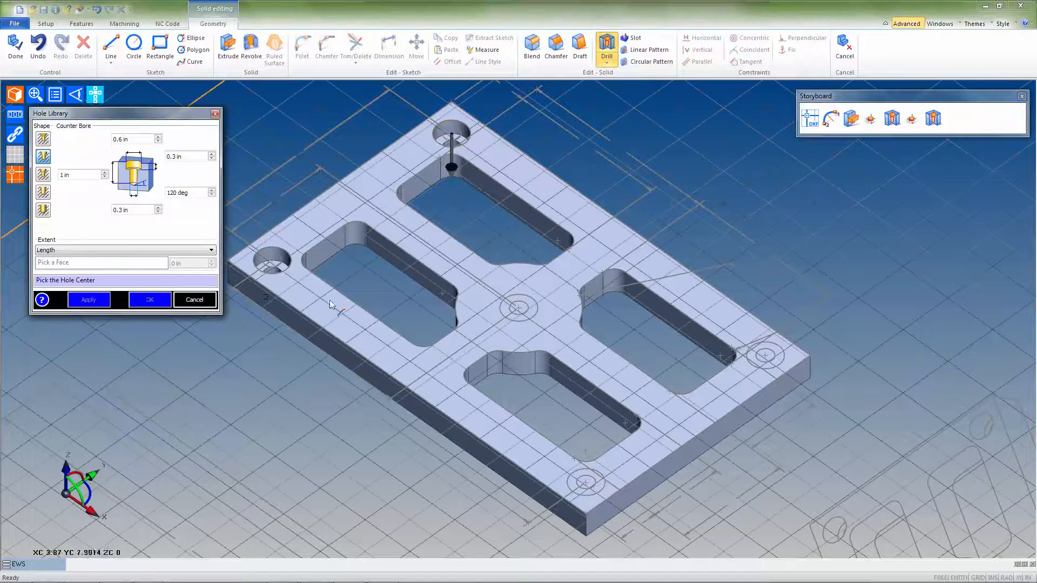
- Place counterbored holes at the remaining marks and close the Hole Library
left_click(519, 324)
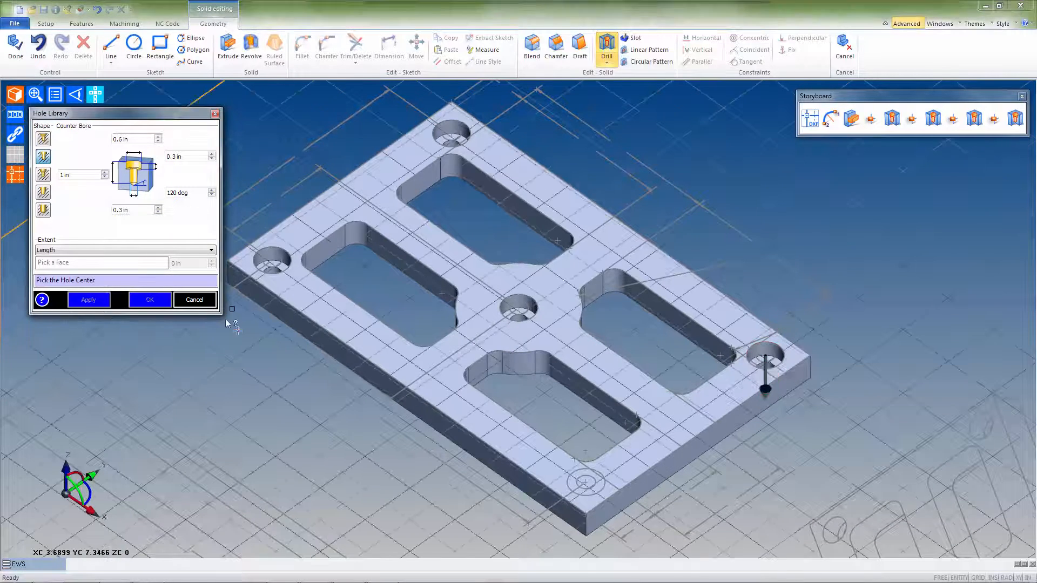
left_click(585, 492)
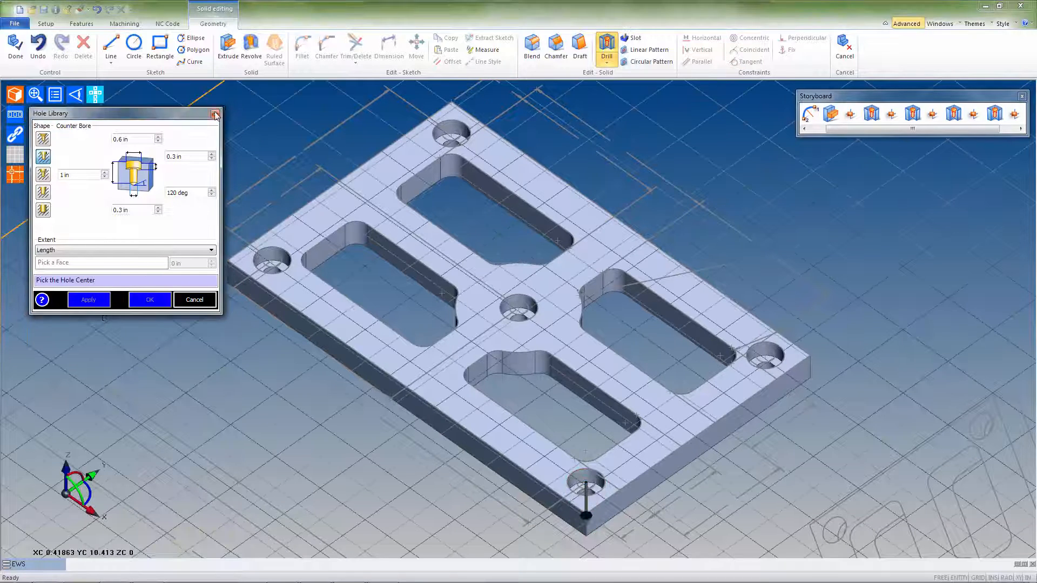
left_click(215, 113)
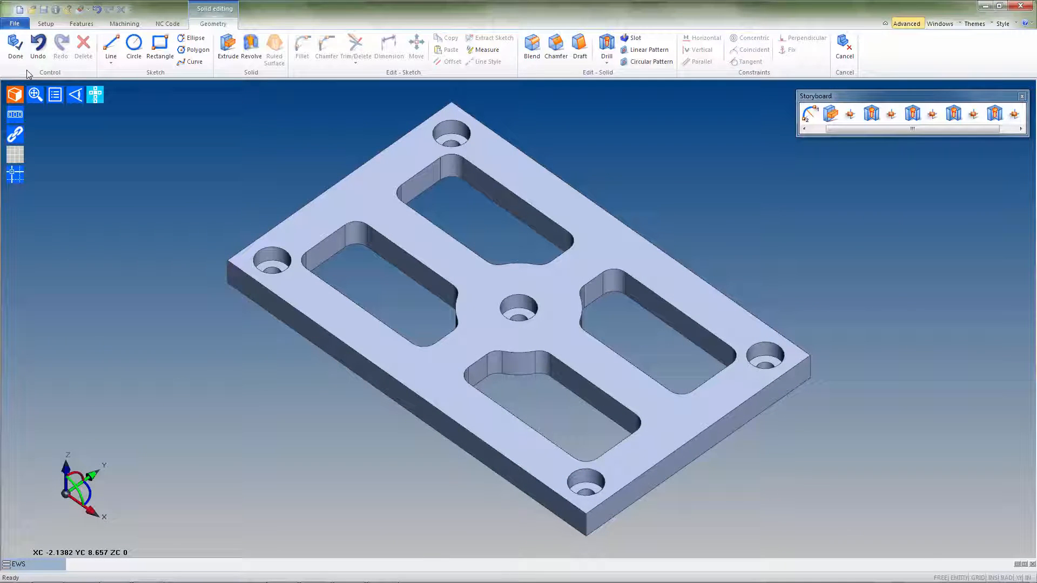
mouse_move(14, 47)
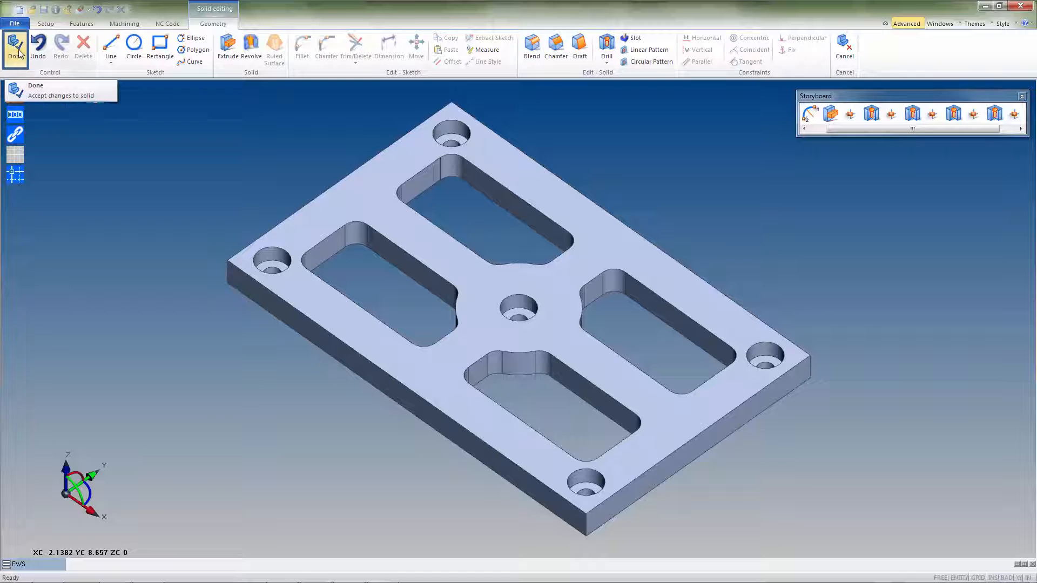
- Accept the drilled plate as a new EWS solid in the setup workspace
left_click(14, 47)
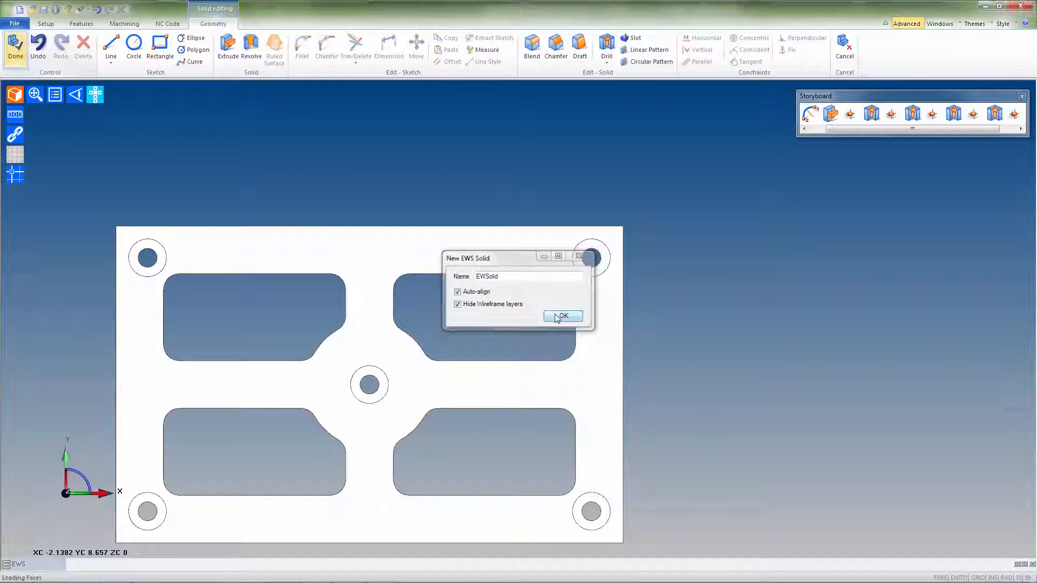
left_click(561, 315)
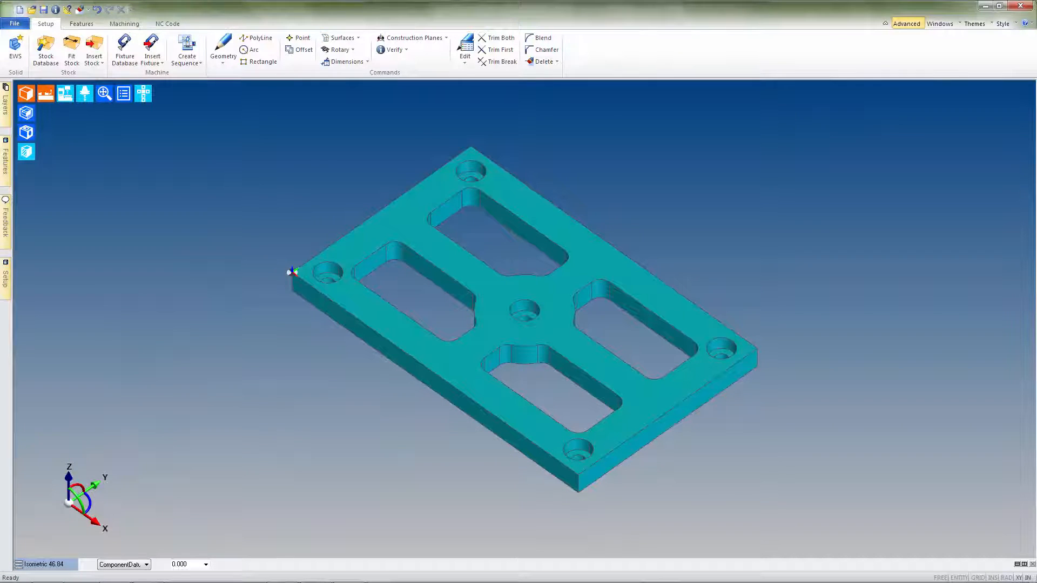